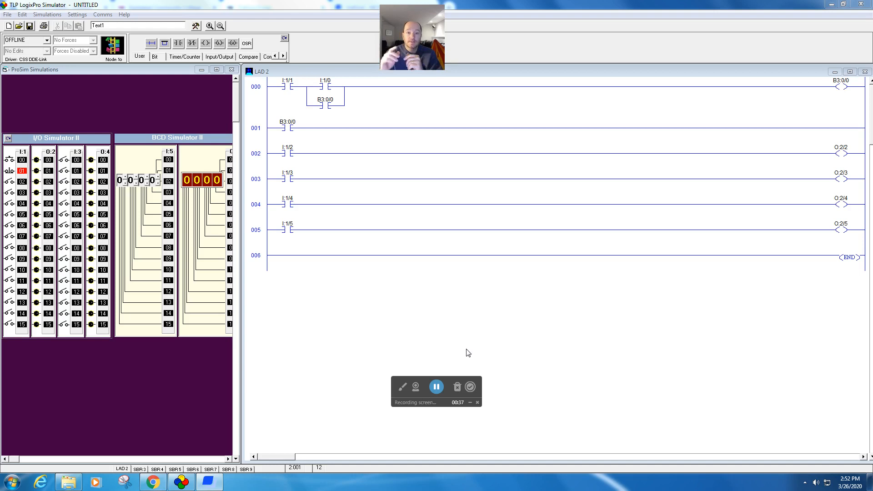
mouse_move(329, 162)
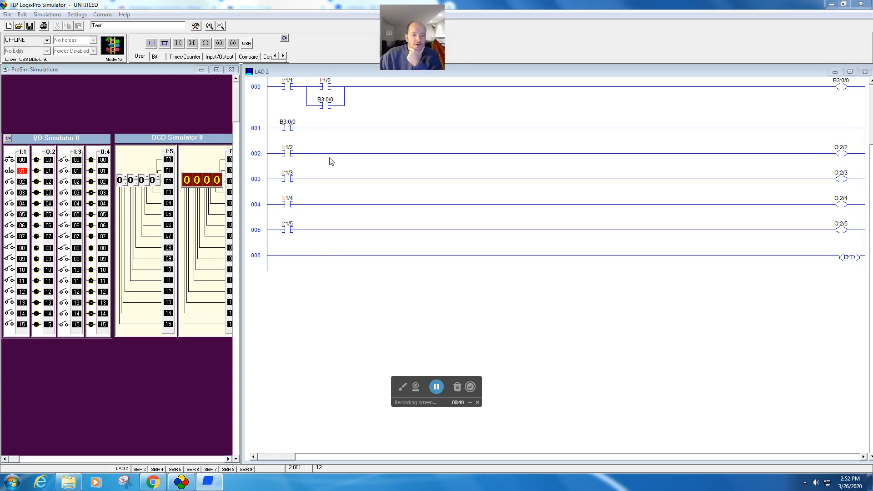
mouse_move(361, 137)
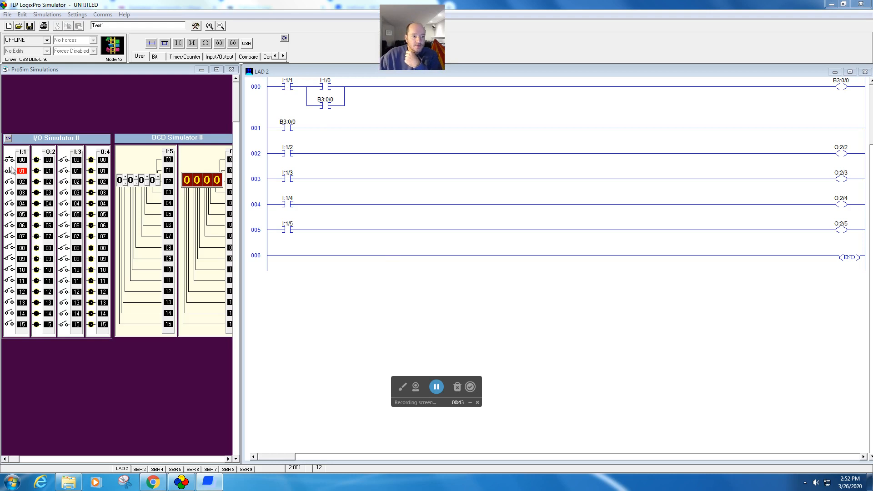
mouse_move(10, 171)
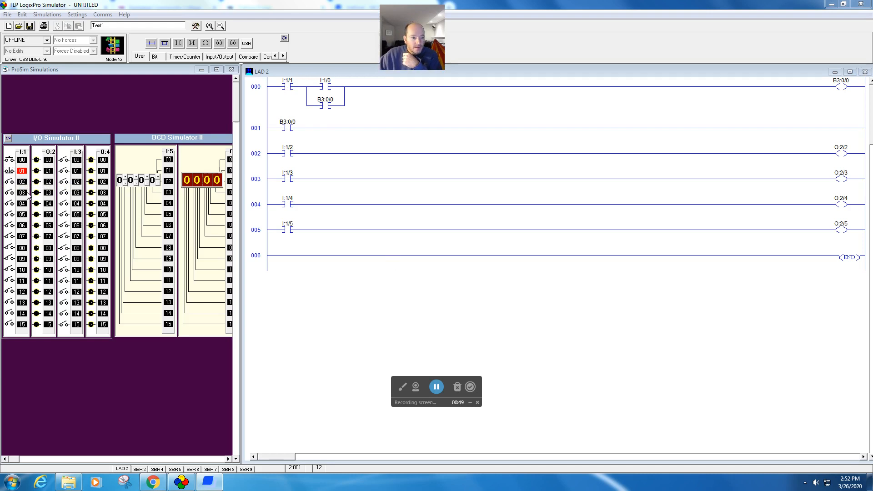
mouse_move(157, 205)
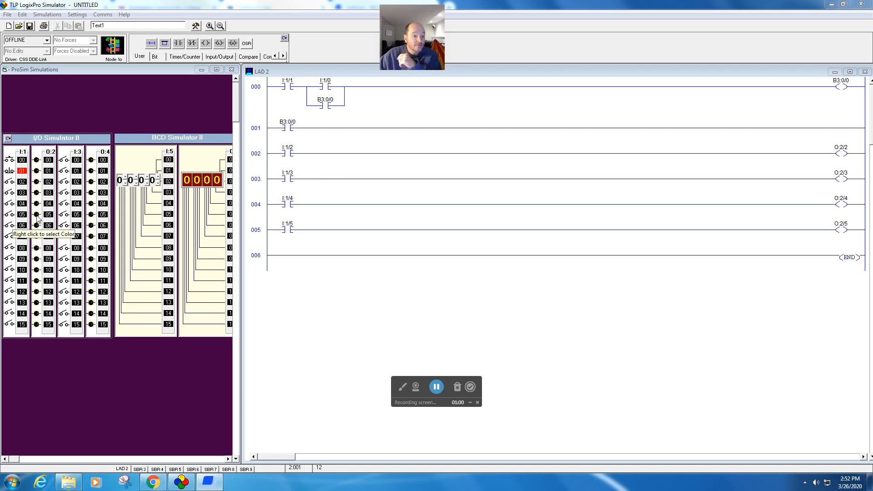
- Show the Program Control instruction set with JMP, LBL, JSR and MCR buttons
left_click(10, 192)
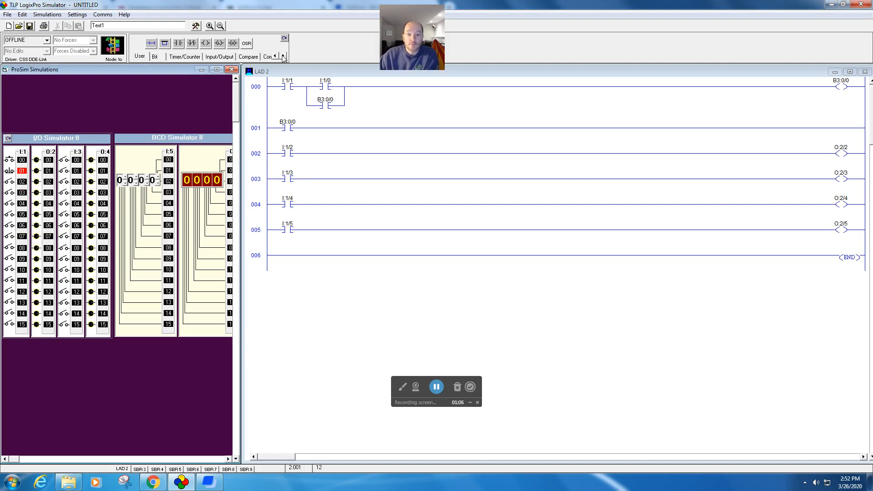
left_click(284, 57)
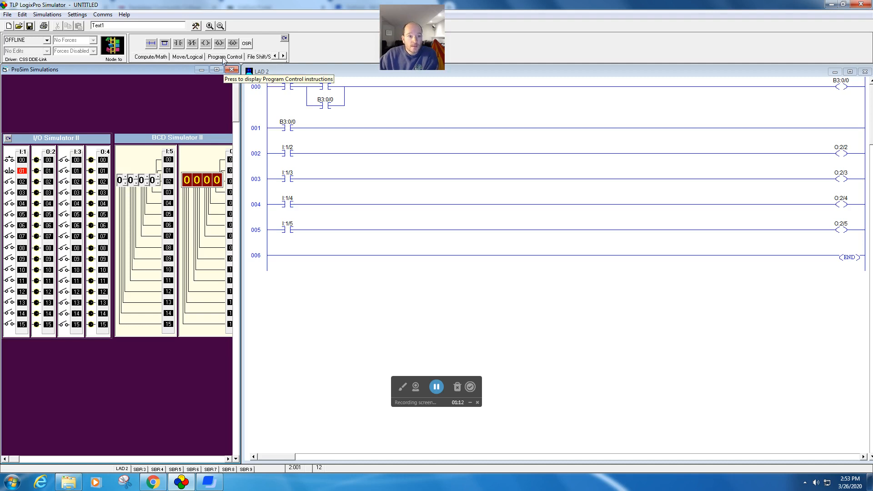
left_click(224, 56)
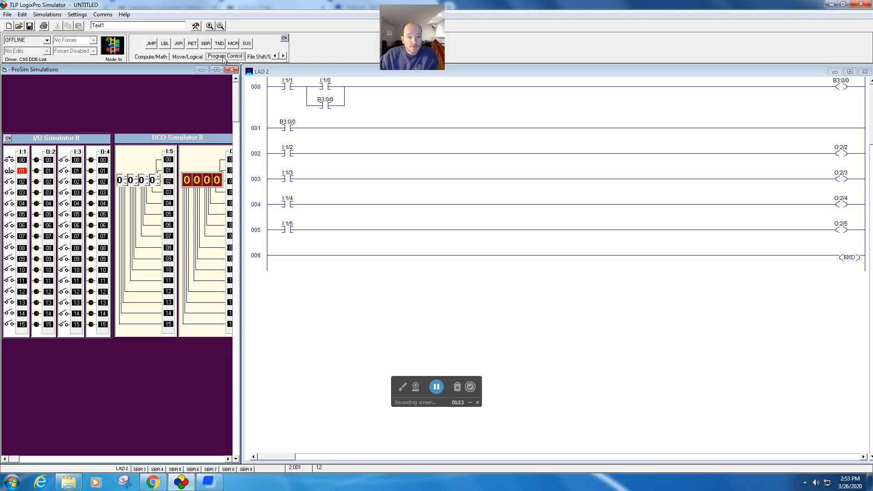
mouse_move(177, 43)
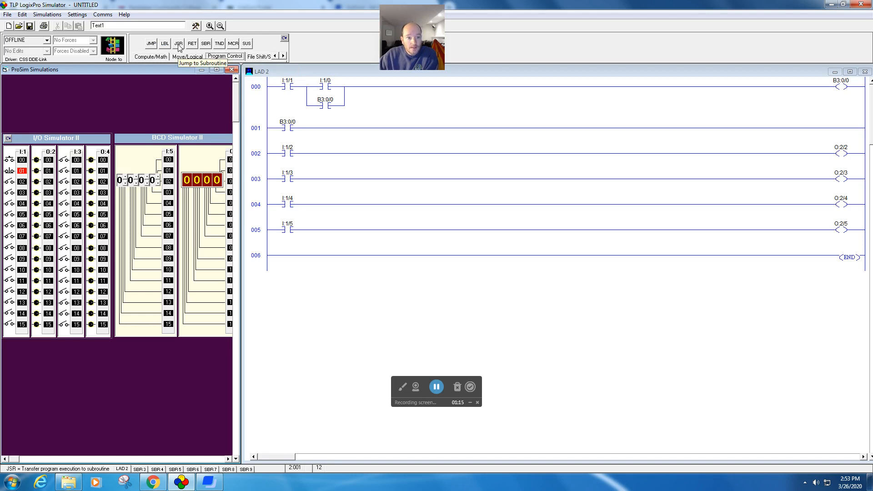
mouse_move(150, 44)
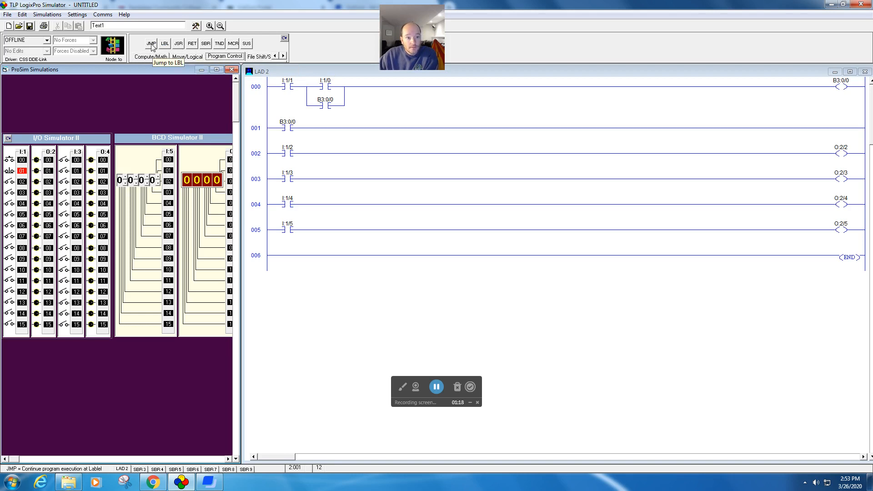
mouse_move(165, 44)
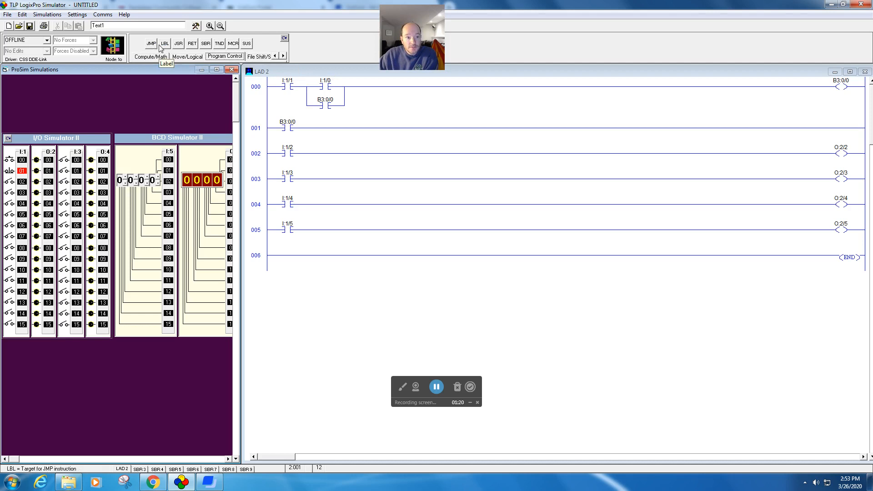
mouse_move(150, 43)
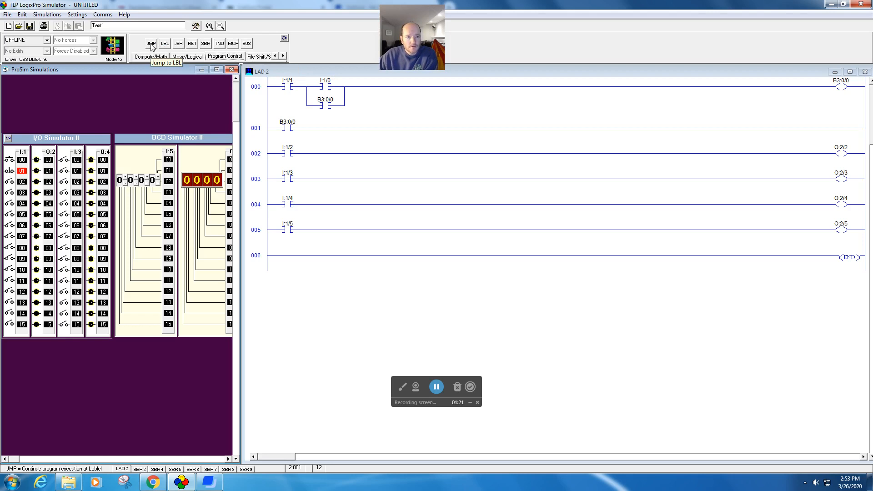
- Place a JMP instruction addressed Q2:0 at the end of rung 001
left_click(150, 44)
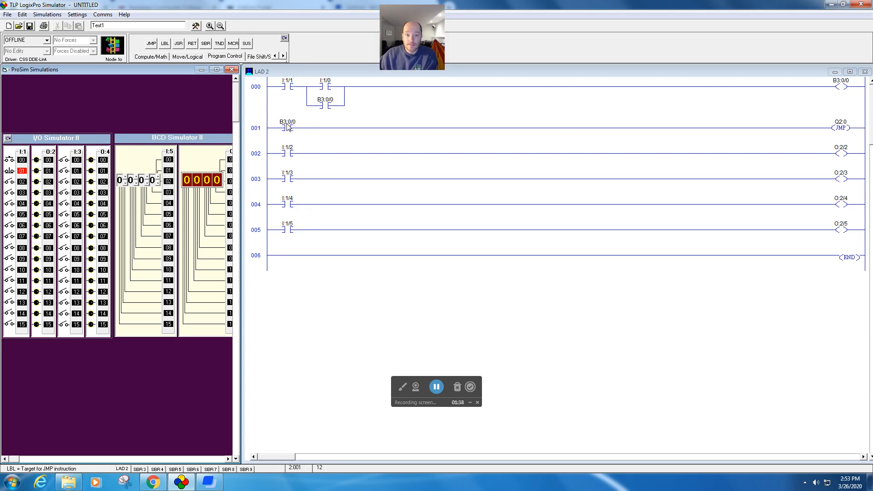
mouse_move(656, 205)
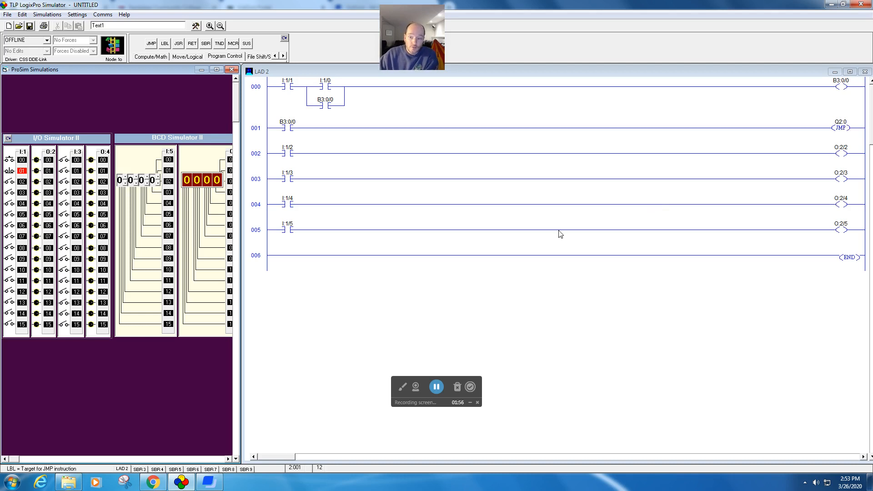
mouse_move(172, 233)
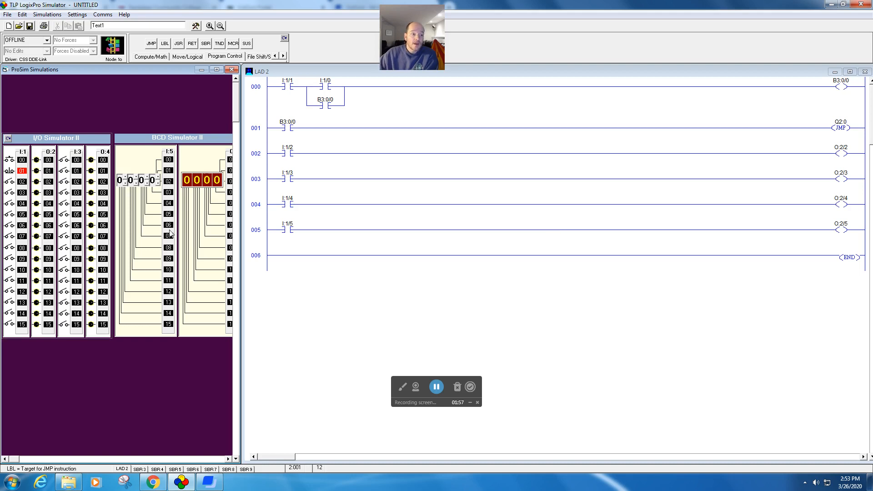
mouse_move(165, 44)
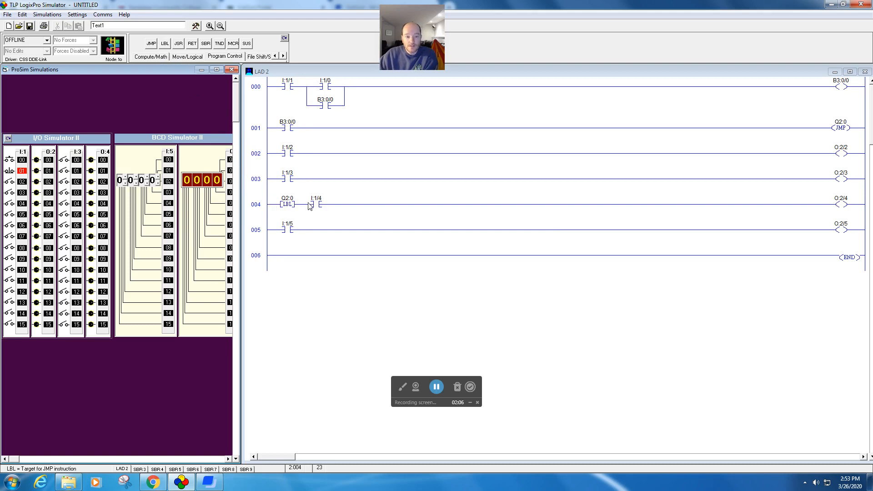
mouse_move(315, 208)
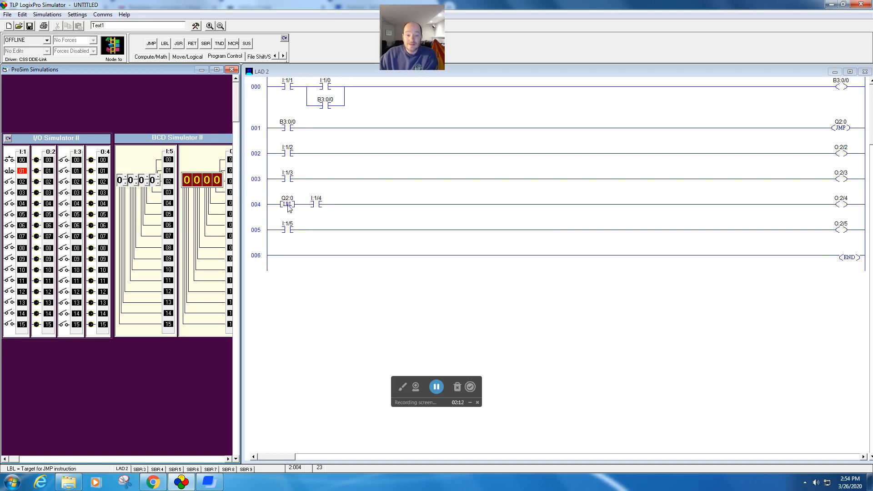
mouse_move(505, 165)
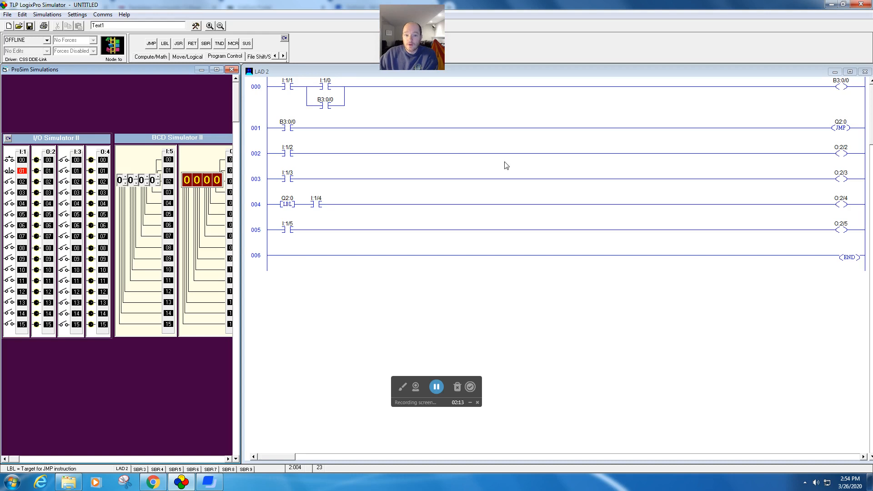
mouse_move(833, 129)
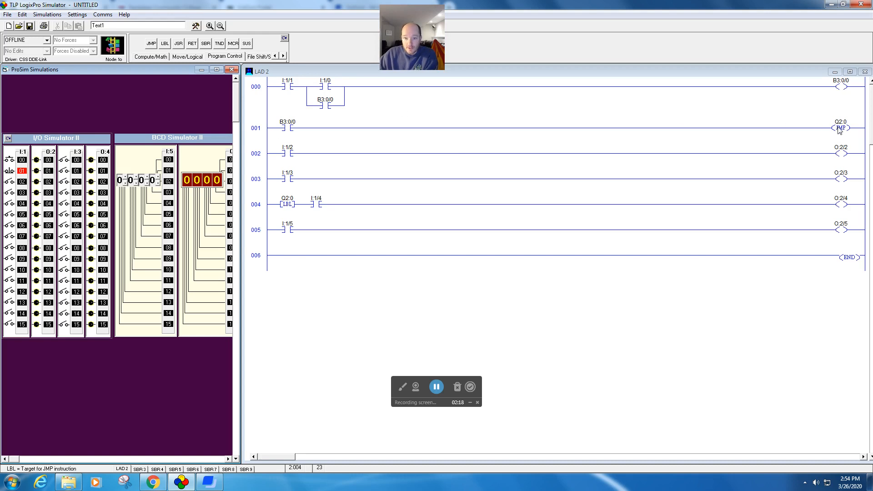
mouse_move(846, 178)
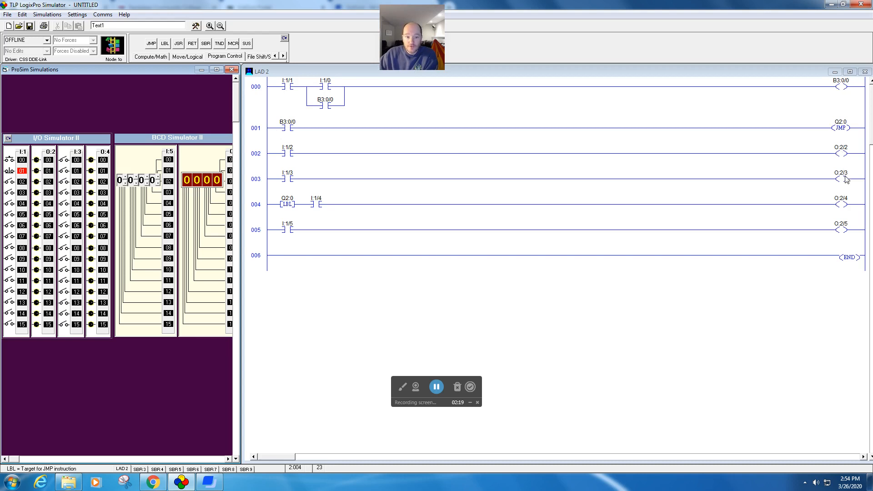
mouse_move(556, 211)
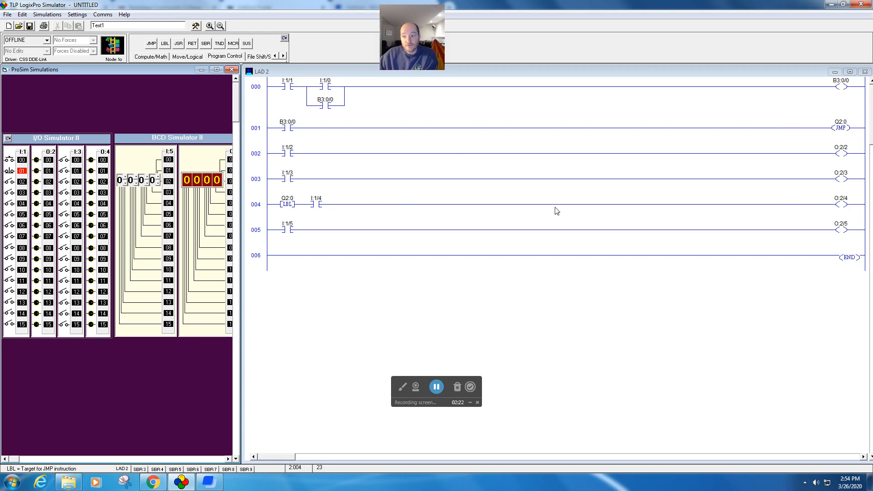
mouse_move(812, 222)
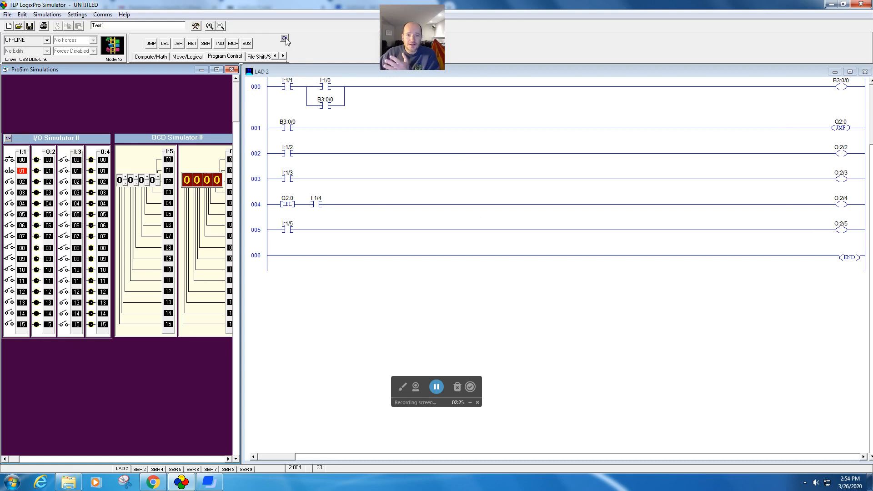
- Download the ladder program to the PLC and put it in RUN mode
left_click(283, 38)
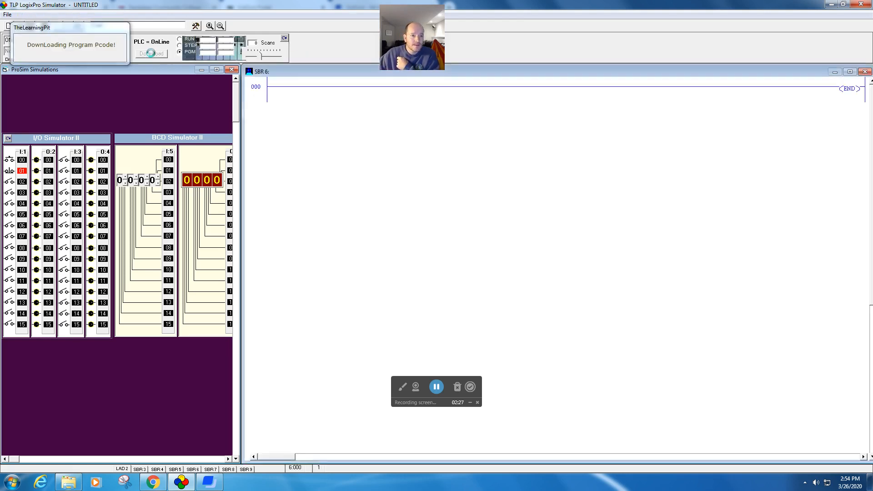
left_click(151, 53)
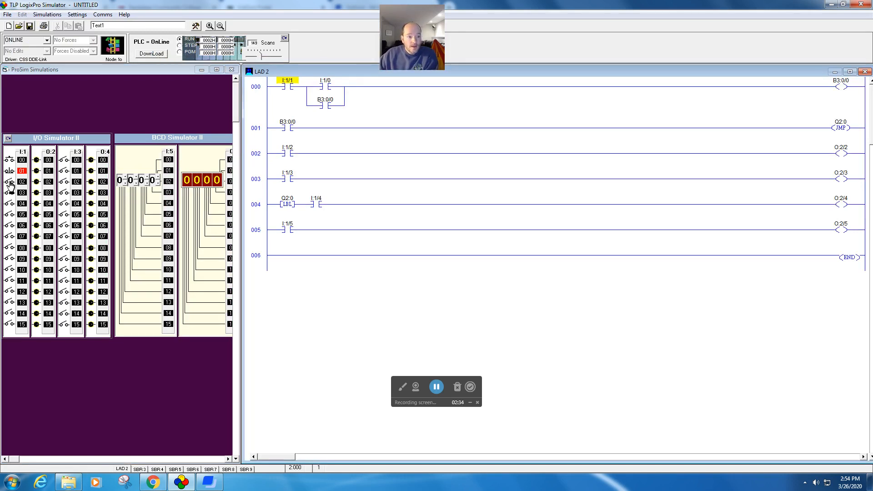
- Switch on I:1/2 and the other inputs, then energize B3:0/0 so the jump skips rungs 002-003
left_click(11, 182)
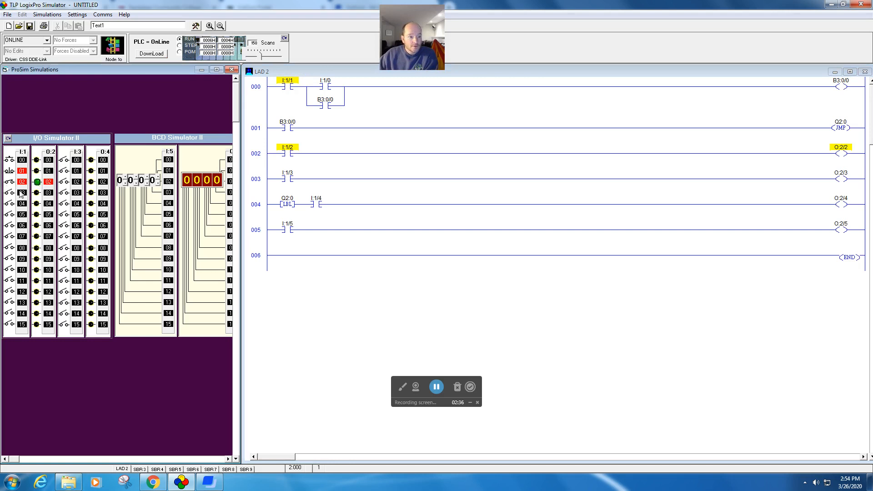
left_click(20, 193)
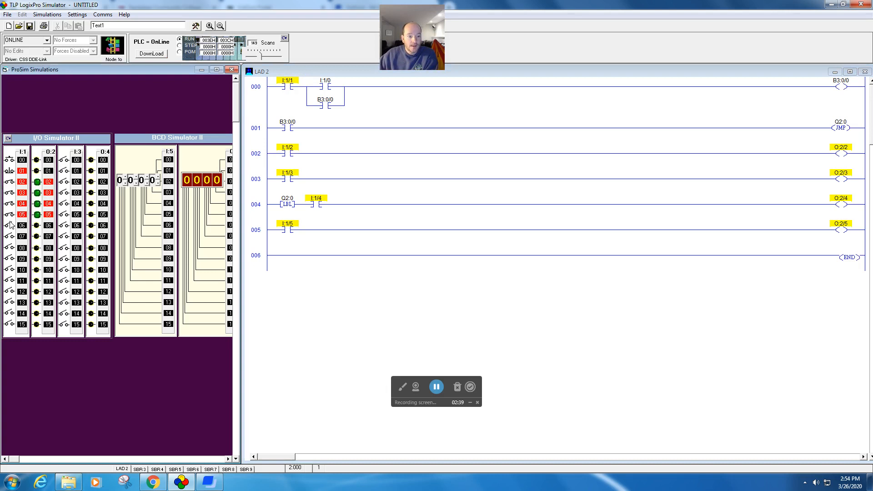
left_click(10, 209)
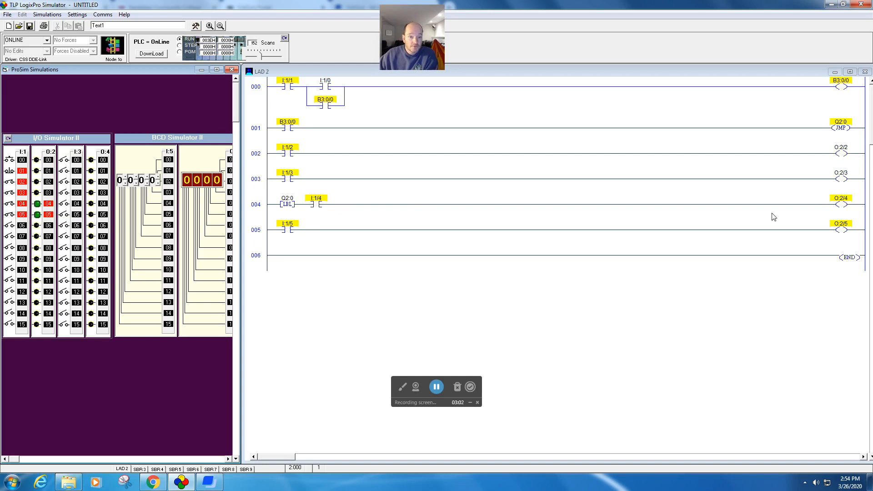
mouse_move(9, 182)
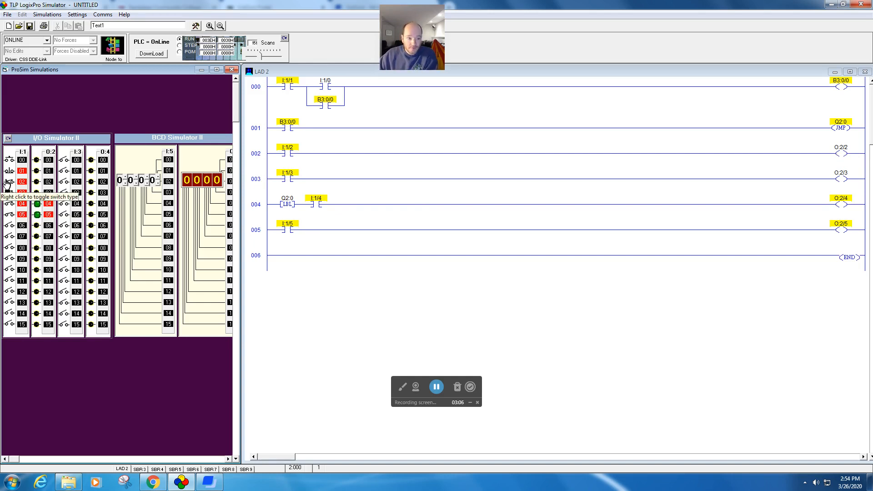
- Release the jump, reset the inputs and switch on I:1/5
left_click(9, 203)
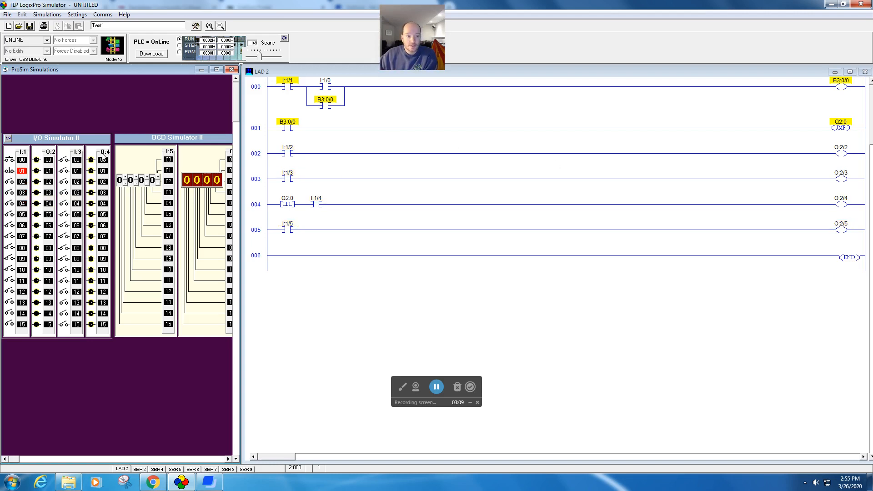
left_click(11, 182)
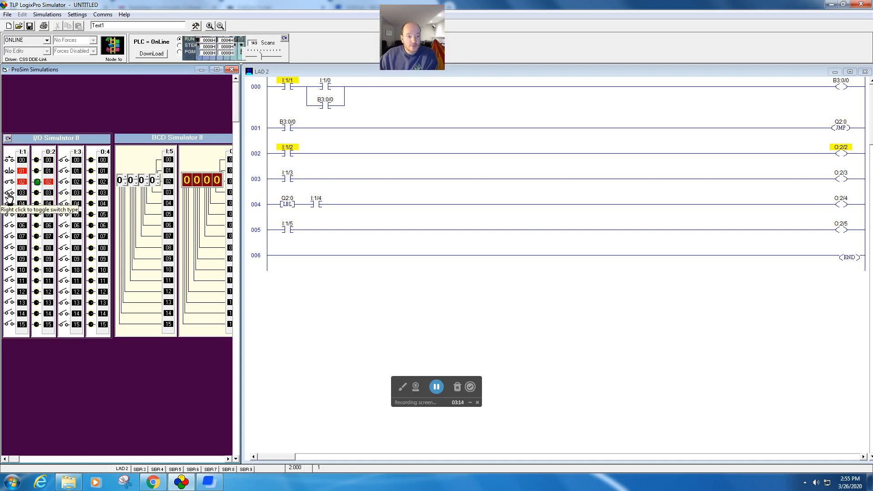
left_click(8, 214)
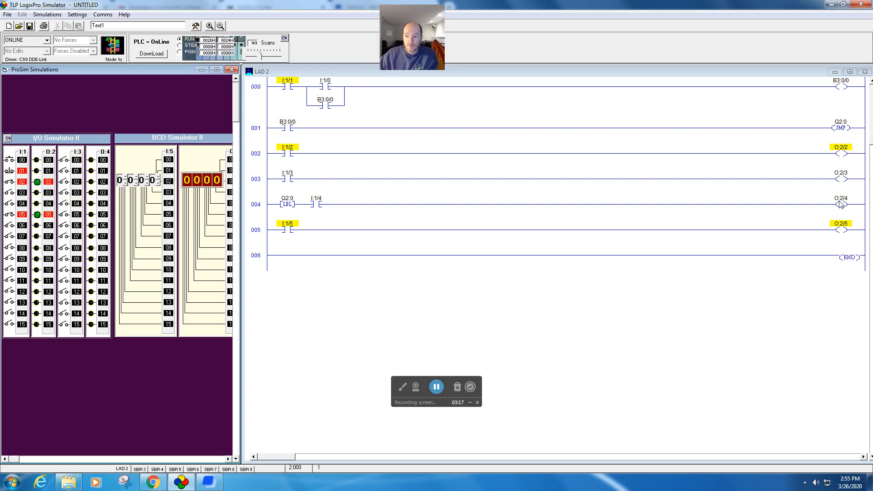
mouse_move(215, 157)
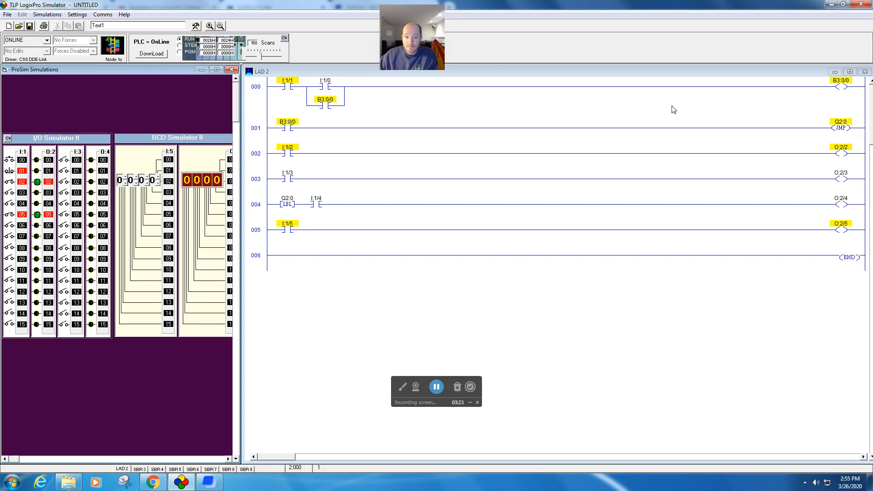
mouse_move(253, 217)
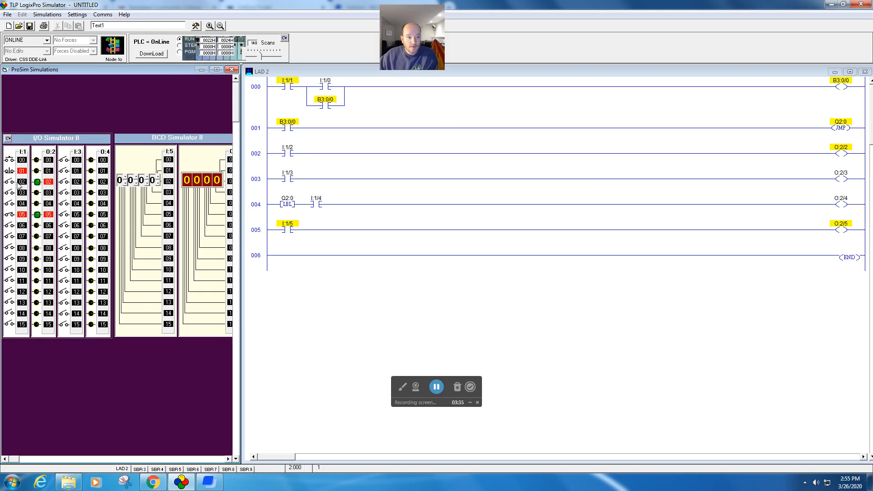
- Re-trigger the jump, then turn I:1/2 off and I:1/3 on to show O:2/2 stays on
left_click(9, 182)
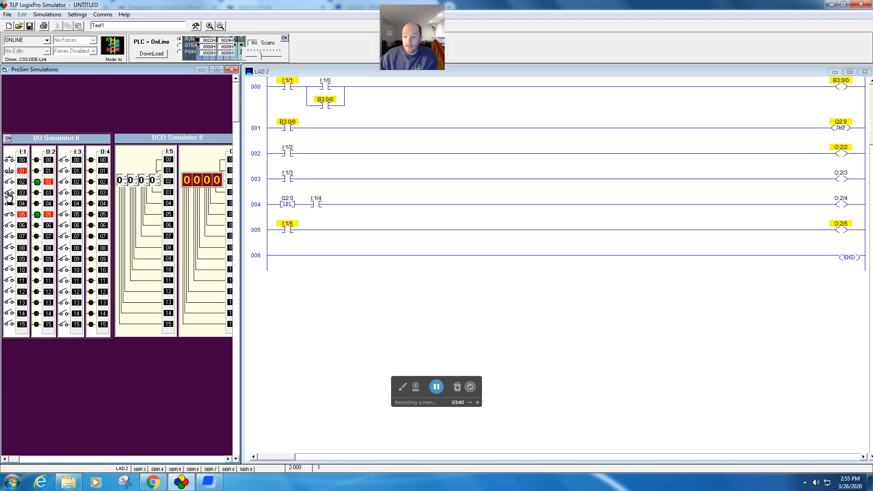
left_click(9, 192)
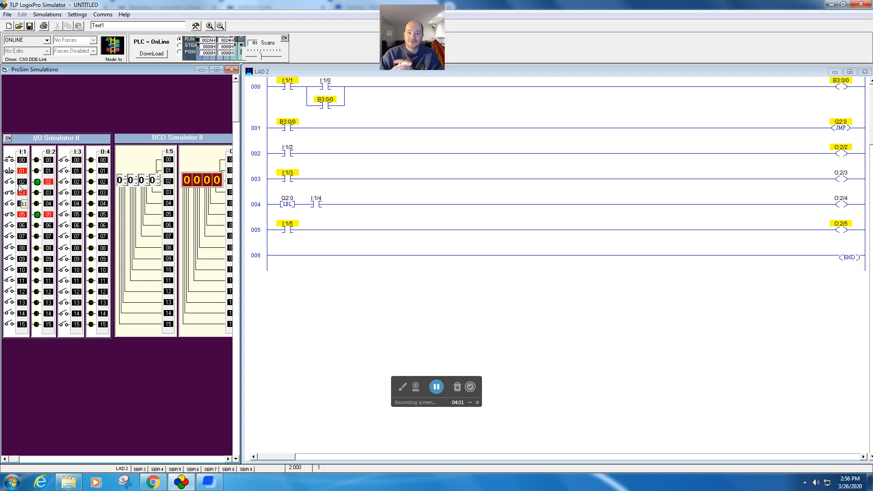
mouse_move(163, 305)
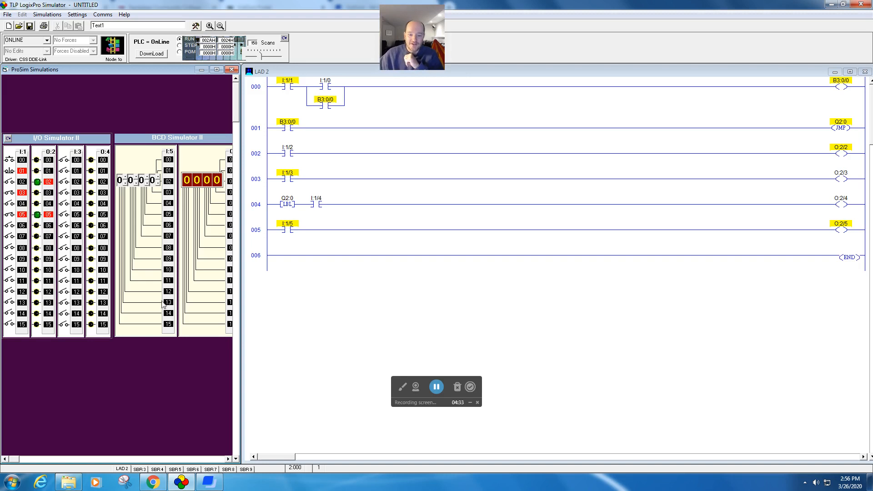